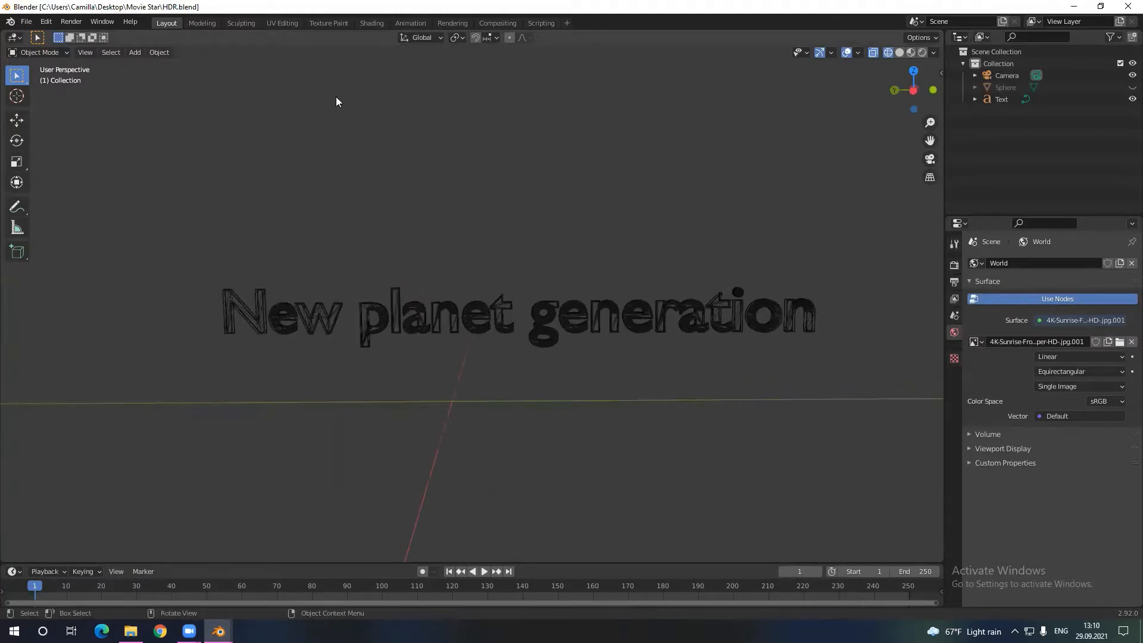
pyautogui.moveTo(910, 53)
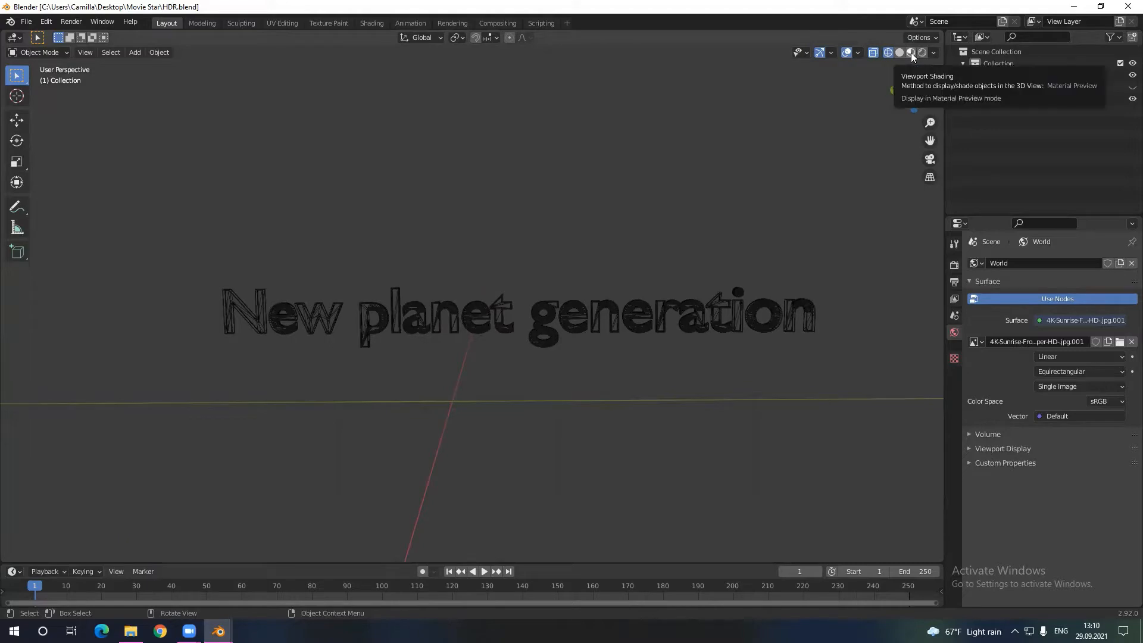
# Show the New planet generation text in Material Preview against the sunrise HDR sky, orbiting around it.
pyautogui.click(910, 52)
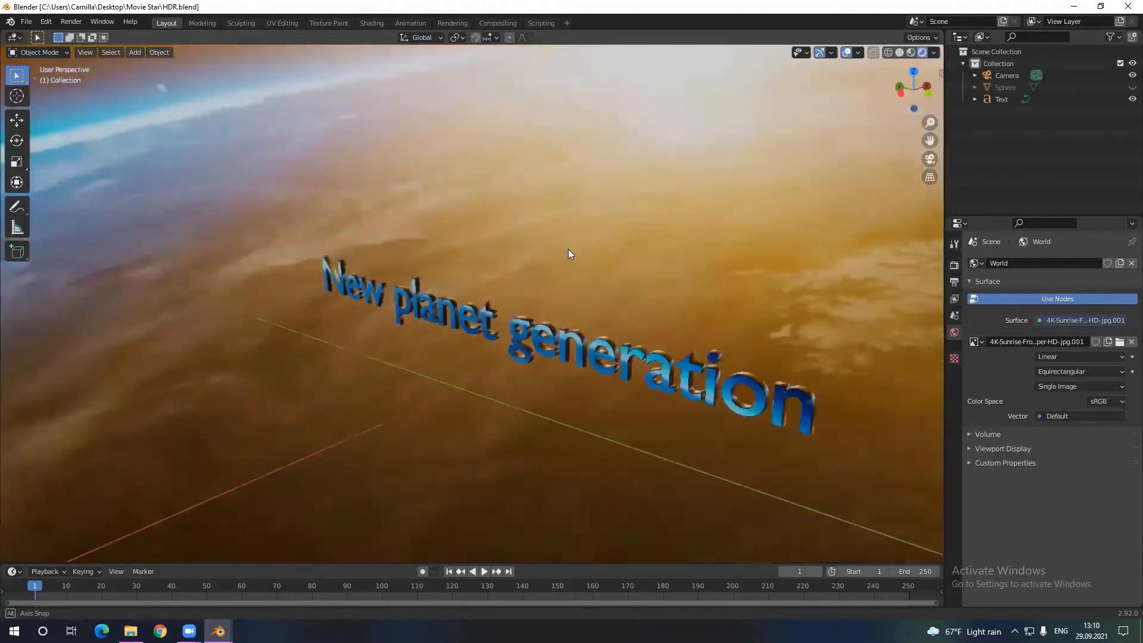
pyautogui.moveTo(568, 253); pyautogui.dragTo(554, 299)
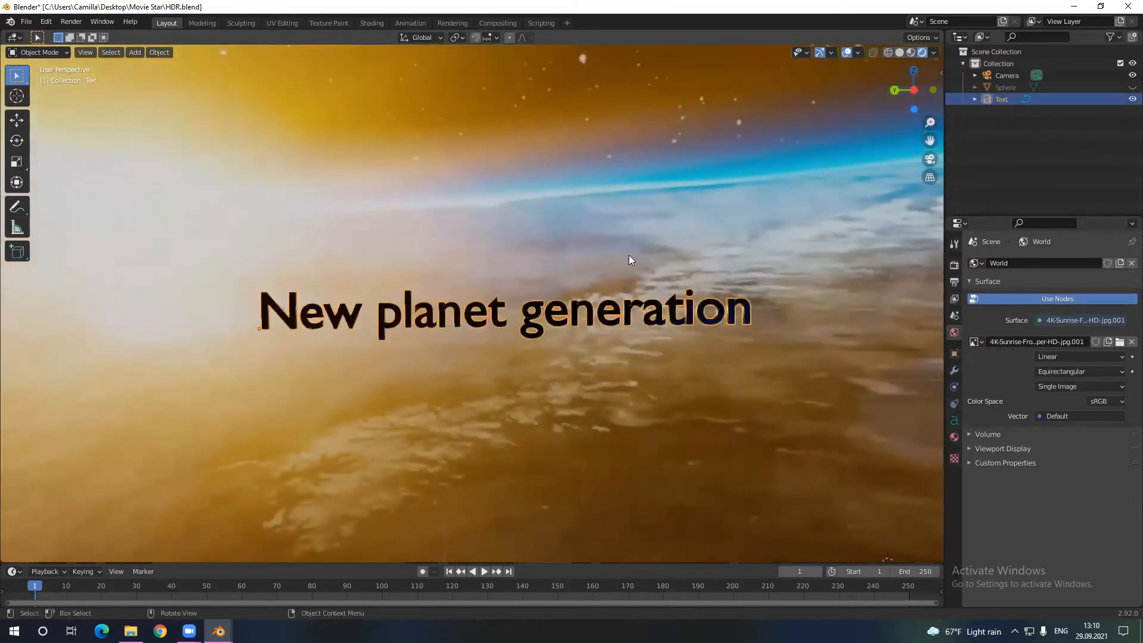
pyautogui.click(371, 23)
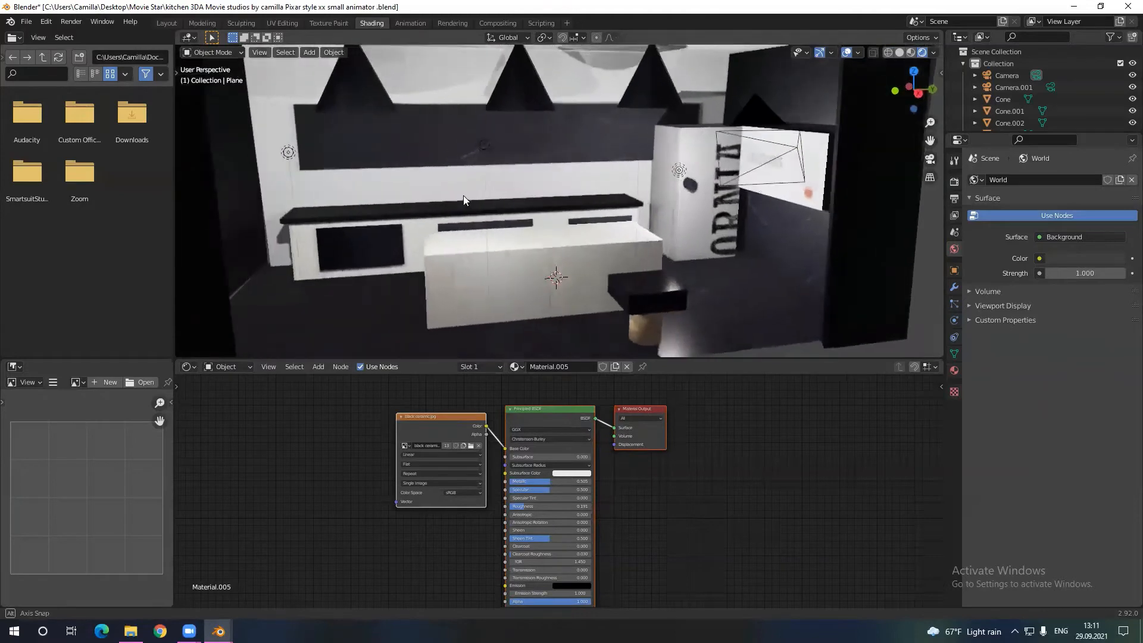
# Orbit around the kitchen model to inspect it.
pyautogui.moveTo(467, 200); pyautogui.dragTo(432, 193)
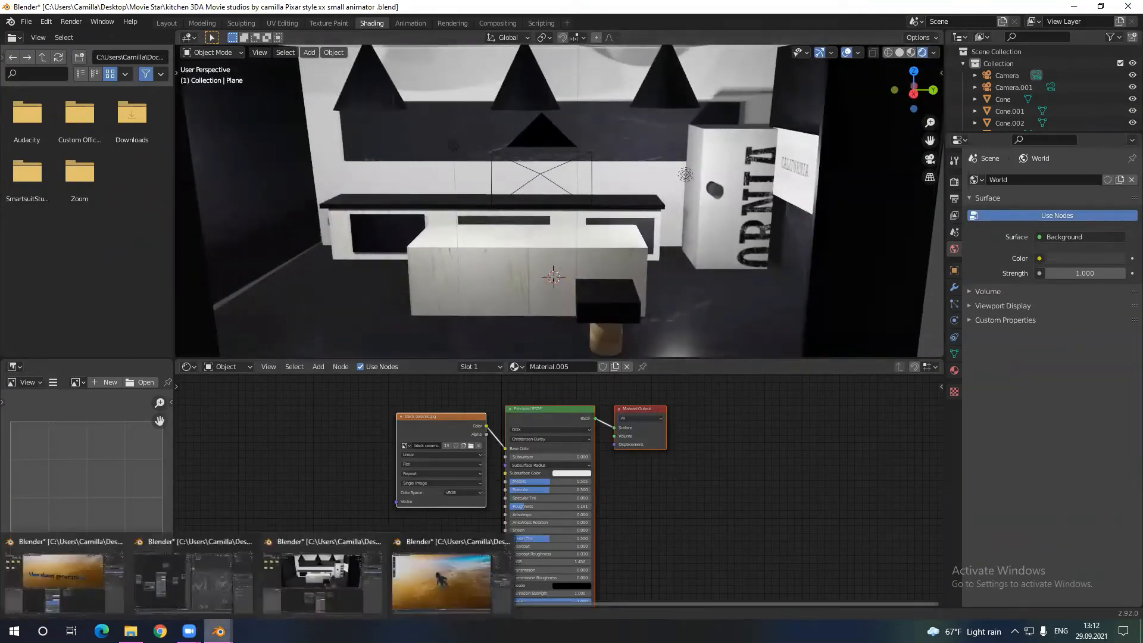
# Orbit around the floating astronaut, then bring the planet title file back in the Layout workspace.
pyautogui.click(441, 583)
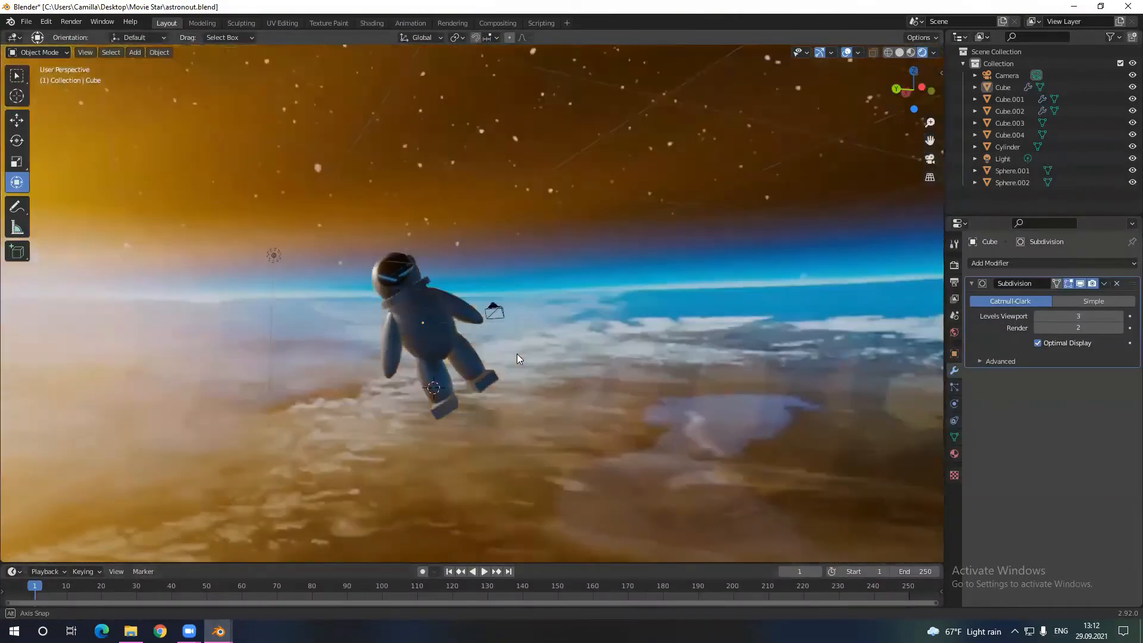
pyautogui.moveTo(517, 357); pyautogui.dragTo(406, 391)
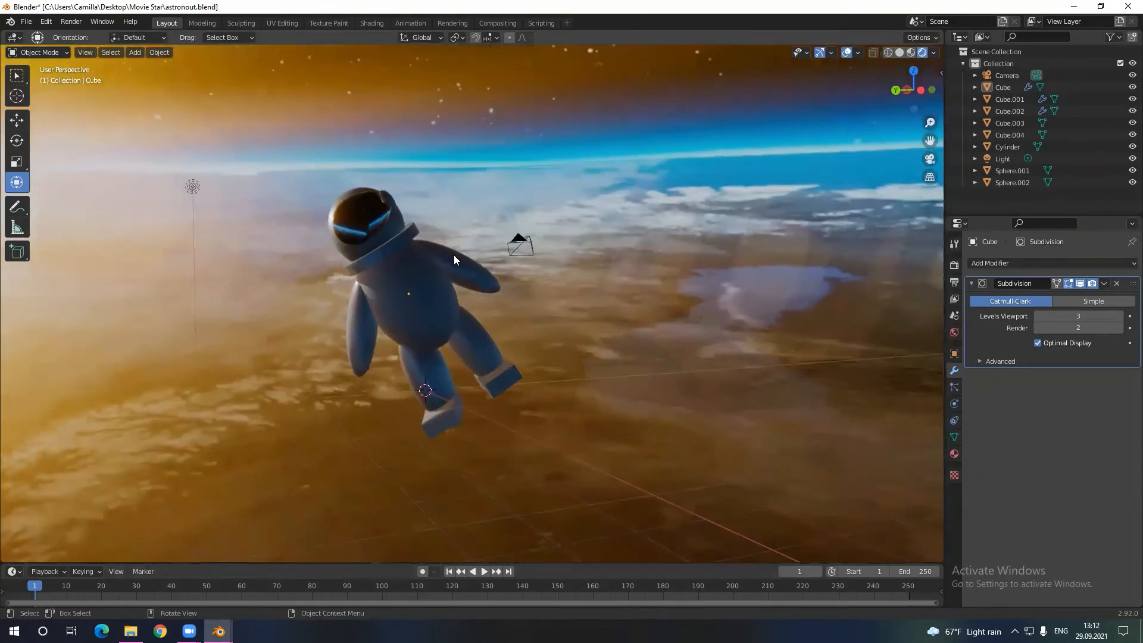
pyautogui.moveTo(255, 322)
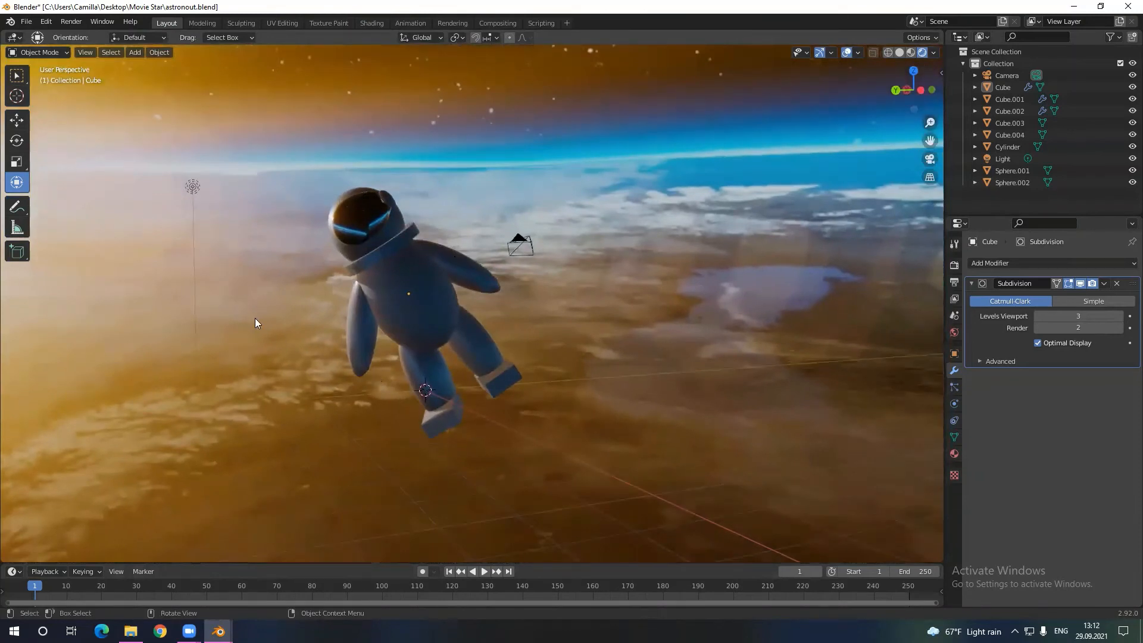
pyautogui.moveTo(450, 319)
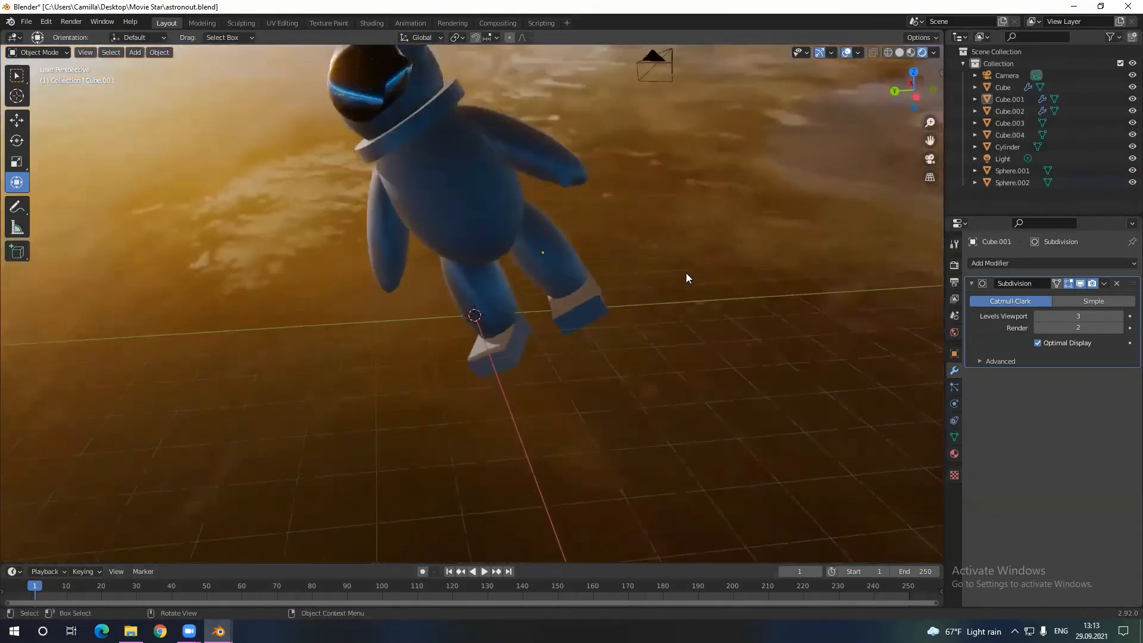
pyautogui.moveTo(685, 278); pyautogui.dragTo(693, 225)
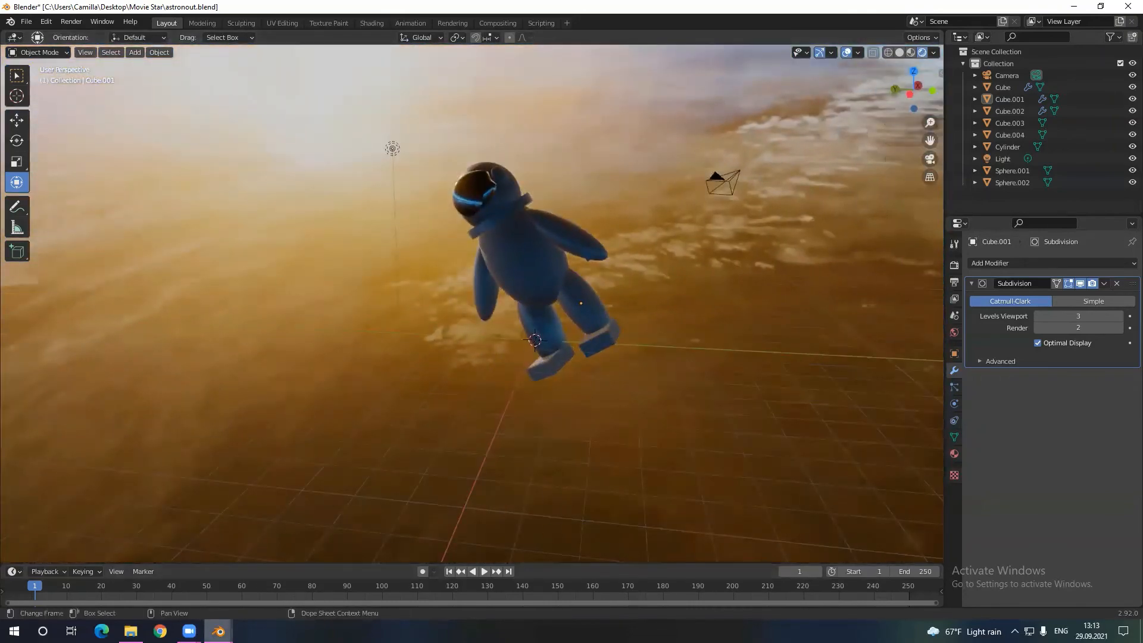
pyautogui.click(372, 23)
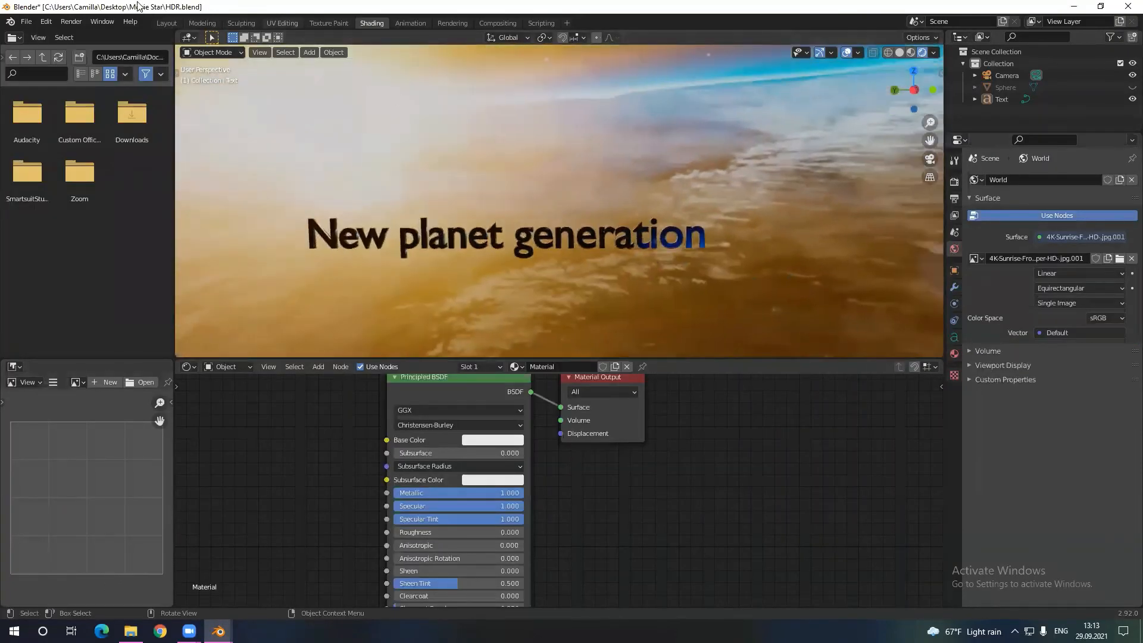
pyautogui.click(166, 22)
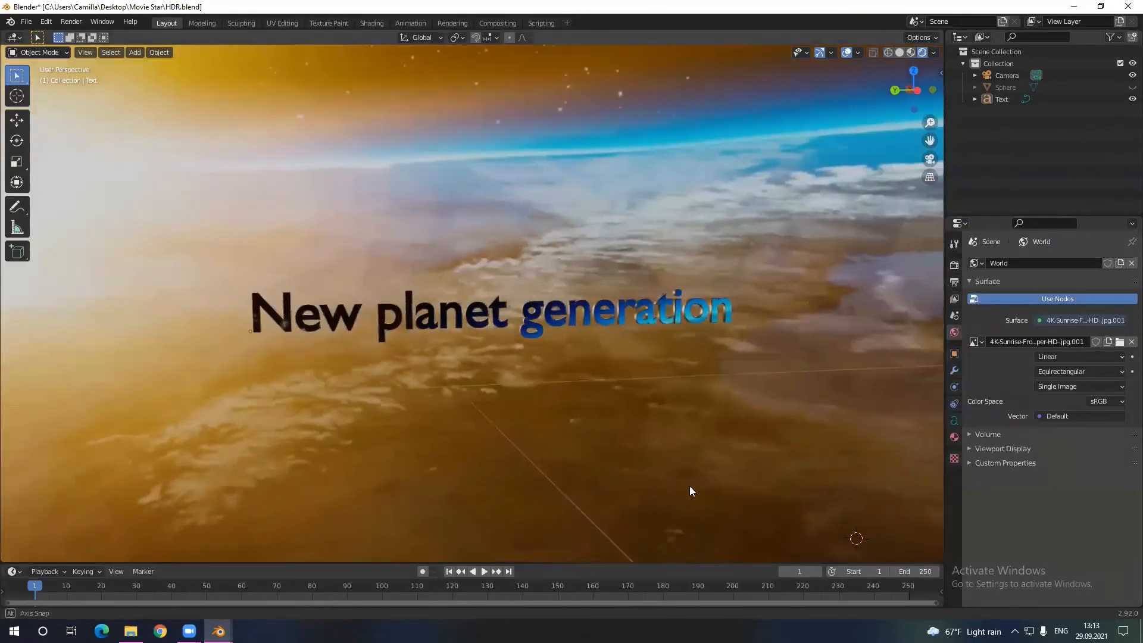